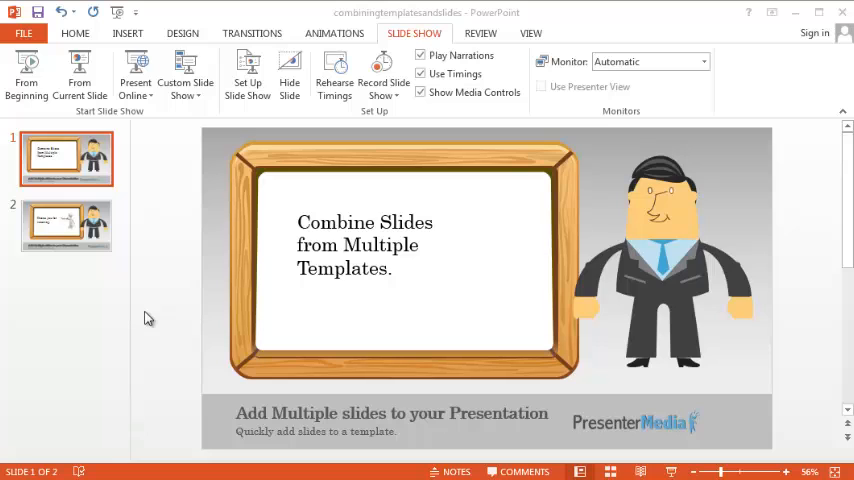
mouse_move(168, 146)
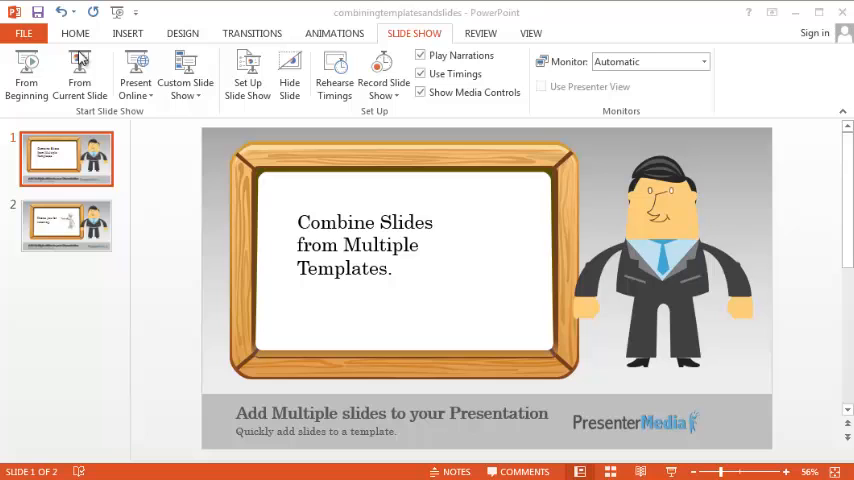
Step: Show the New Slide layout choices, including Reuse Slides, from the Home tab
left_click(75, 33)
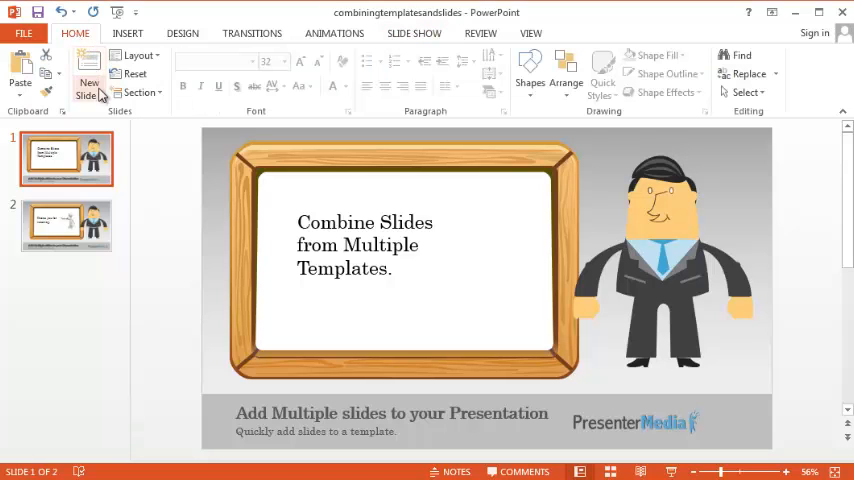
mouse_move(90, 82)
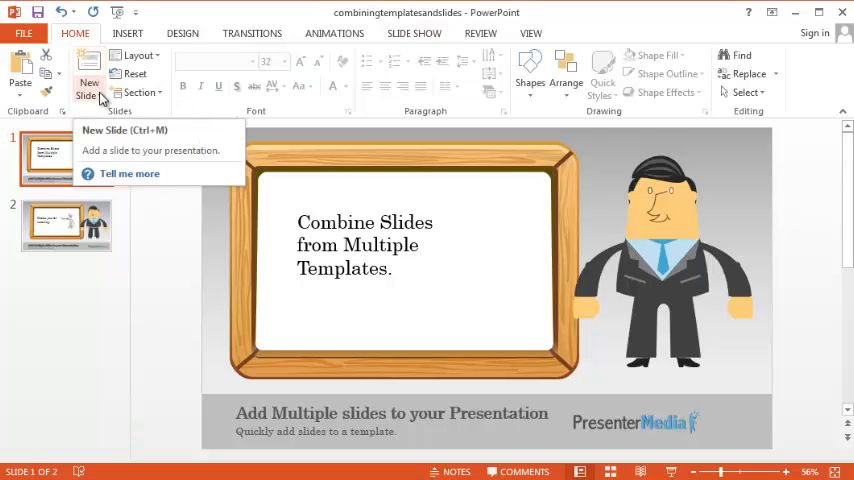
left_click(89, 85)
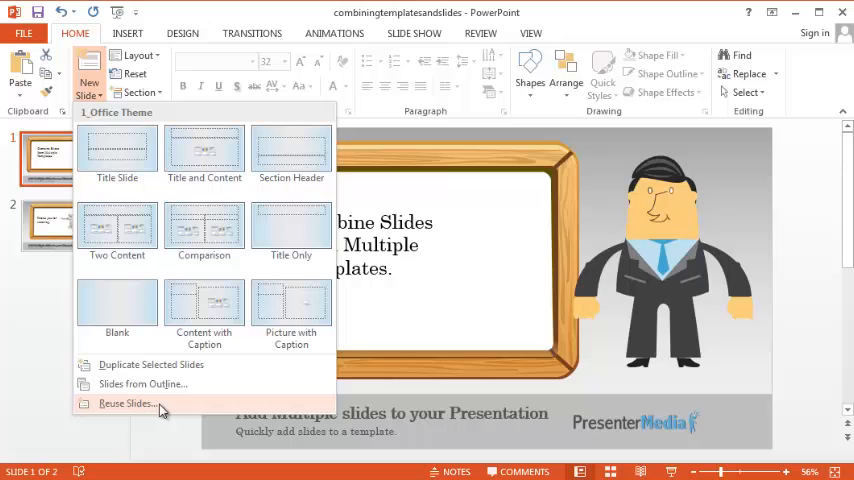
Step: Open the Reuse Slides pane and browse the Downloads folder for a source presentation
left_click(126, 403)
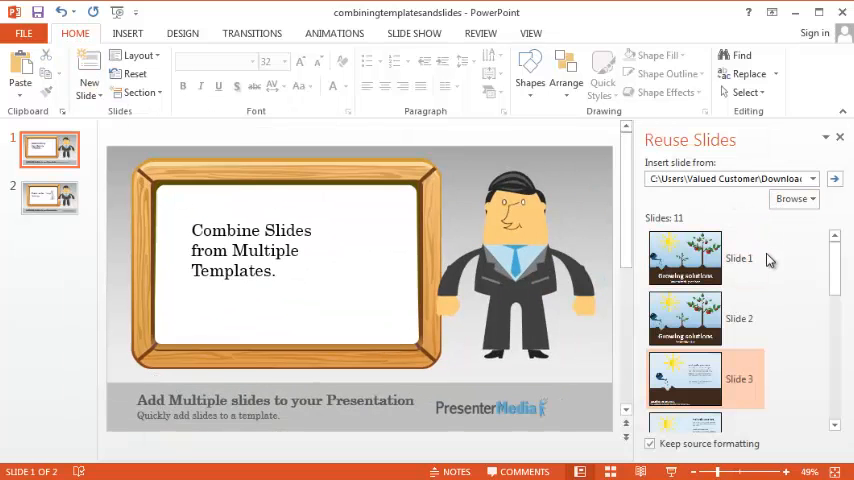
mouse_move(762, 230)
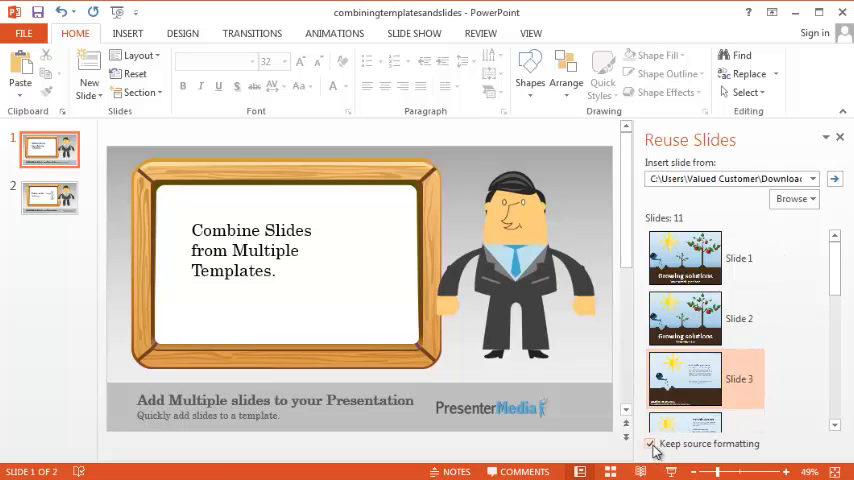
mouse_move(668, 452)
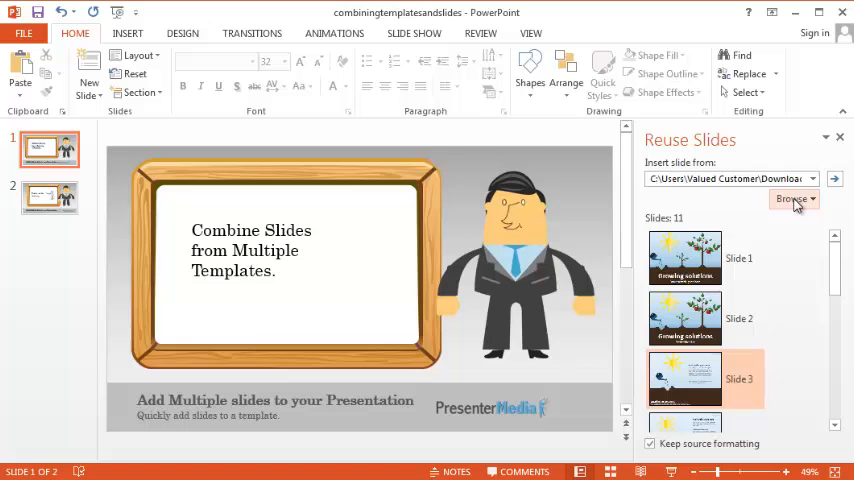
left_click(792, 199)
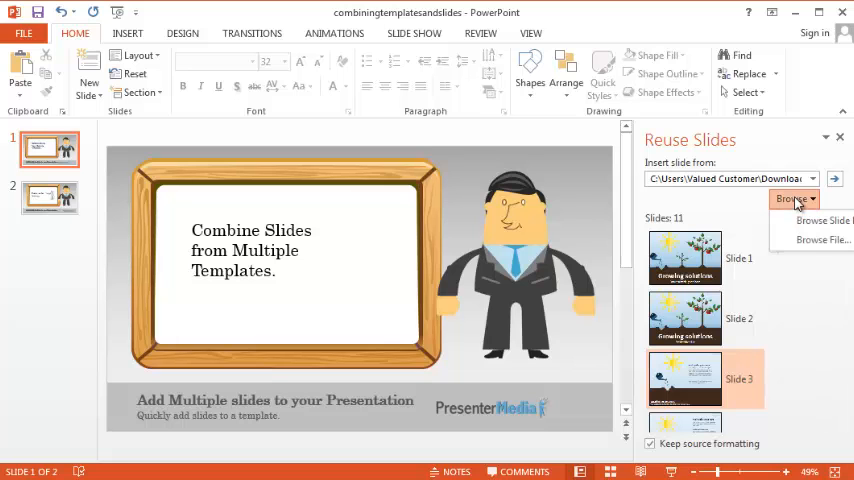
left_click(822, 239)
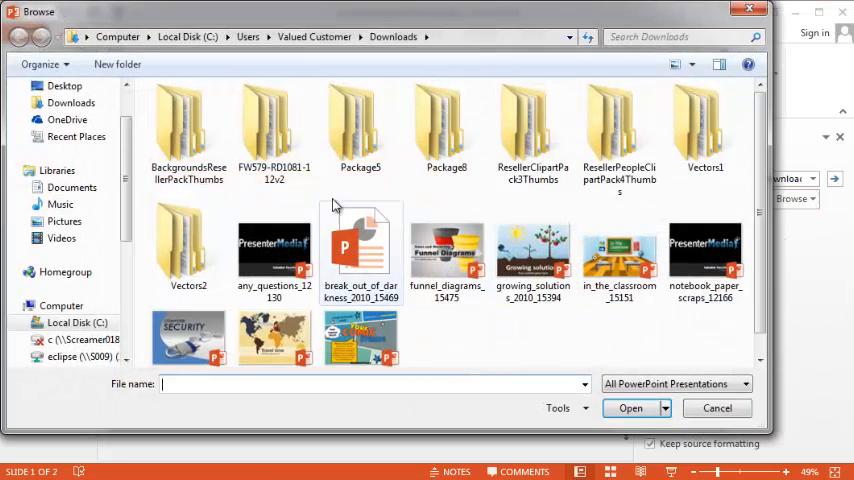
Step: Load break_out_of_darkness_2010_15469 from Downloads as the reuse source, using Details view
left_click(691, 64)
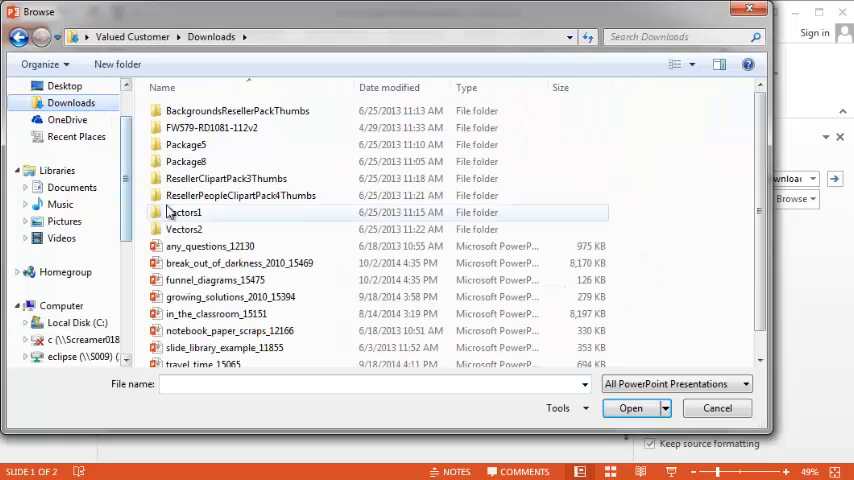
left_click(240, 262)
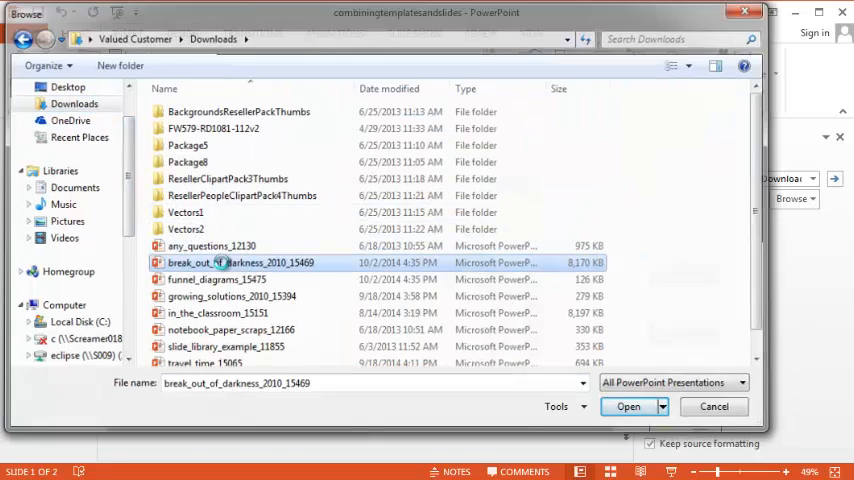
left_click(628, 406)
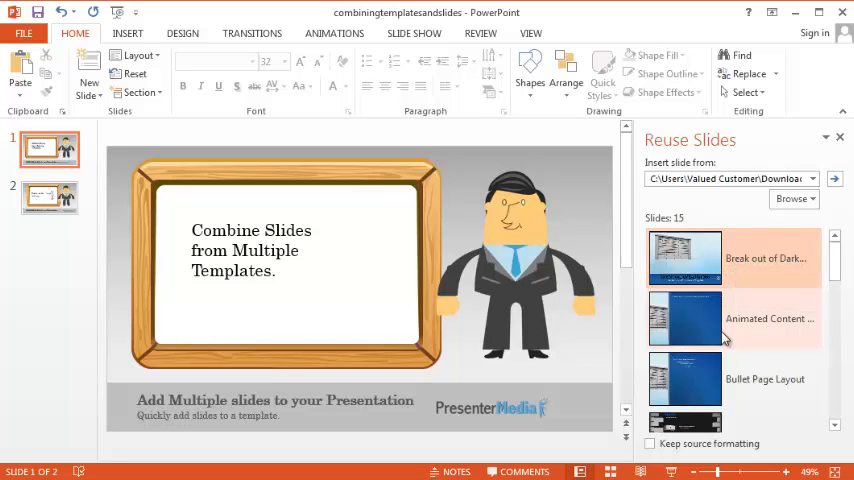
Step: Insert the Break out of Darkness slides with source formatting kept, and browse for another file
scroll("down", 3)
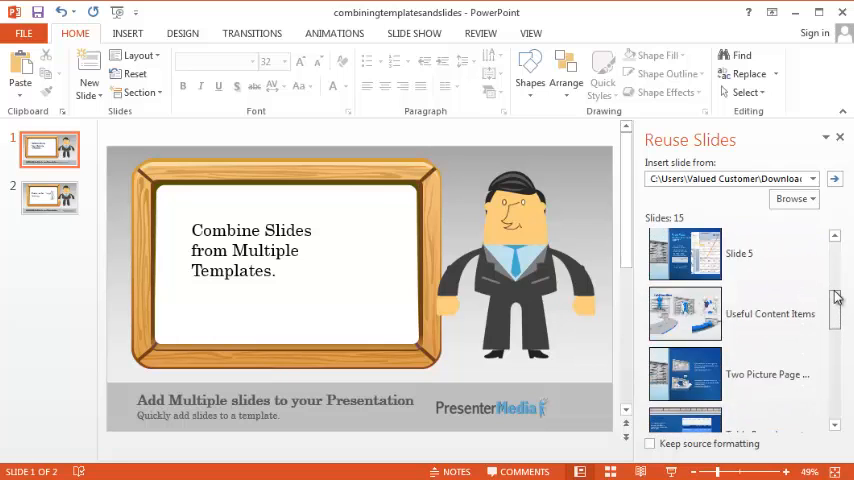
scroll("down", 3)
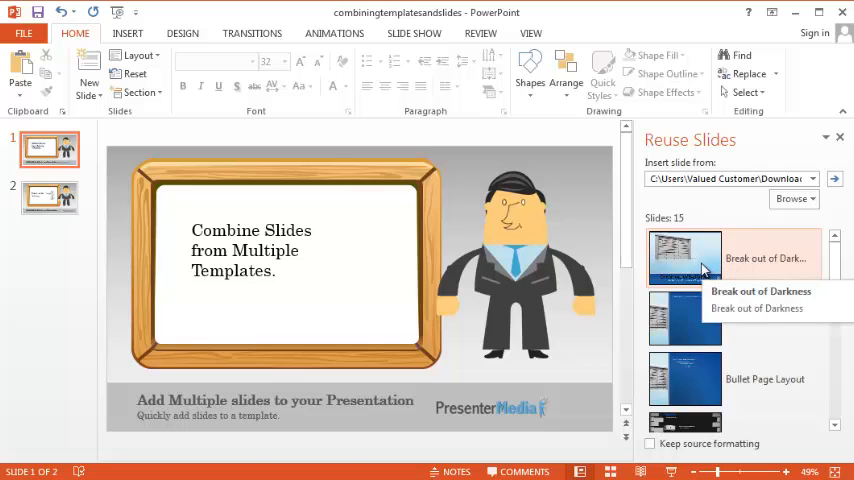
left_click(685, 258)
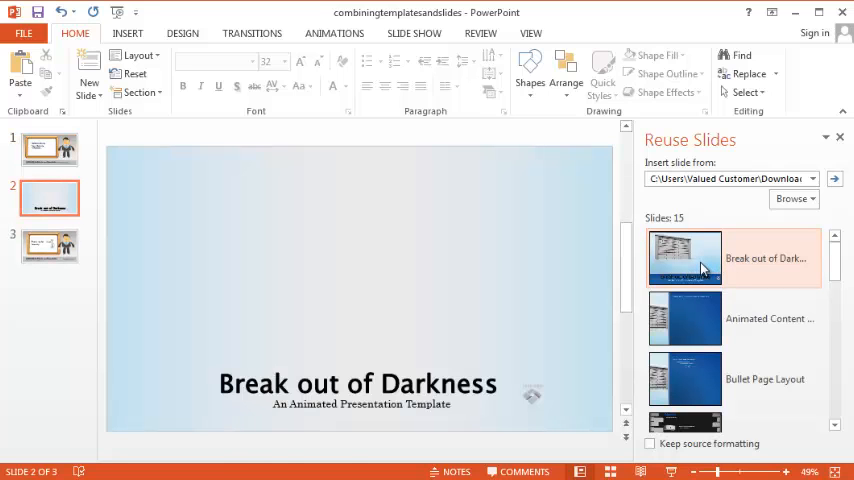
mouse_move(702, 388)
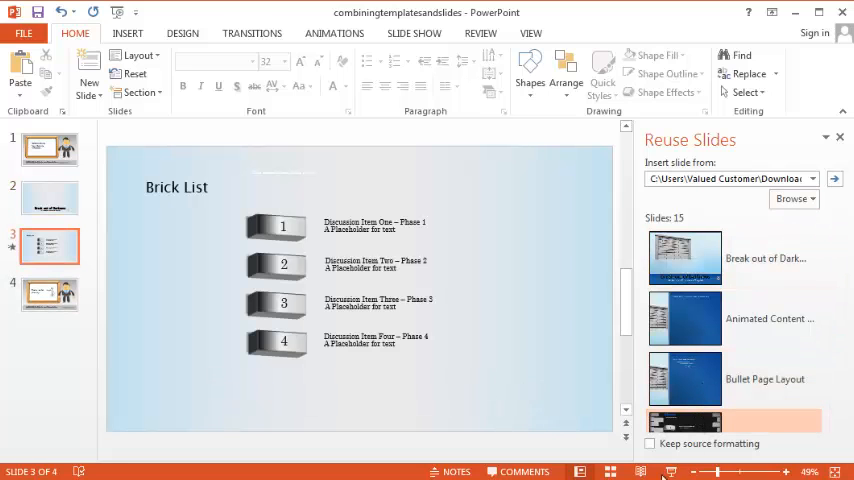
left_click(650, 443)
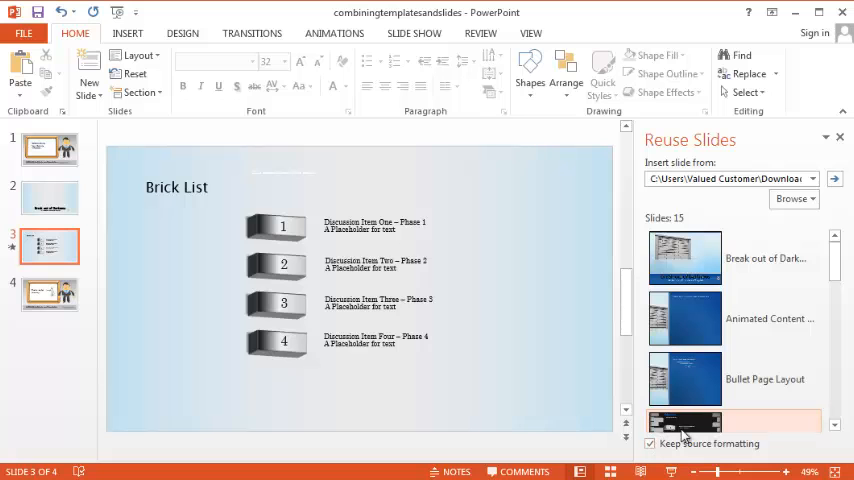
left_click(793, 198)
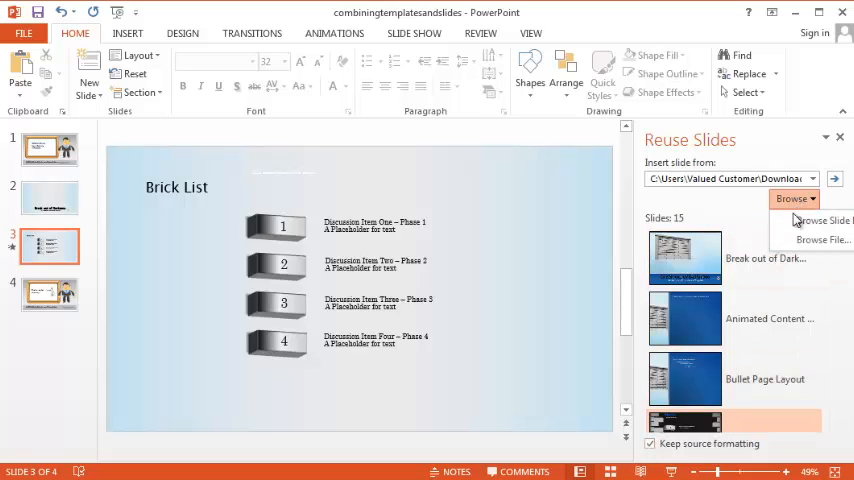
left_click(818, 239)
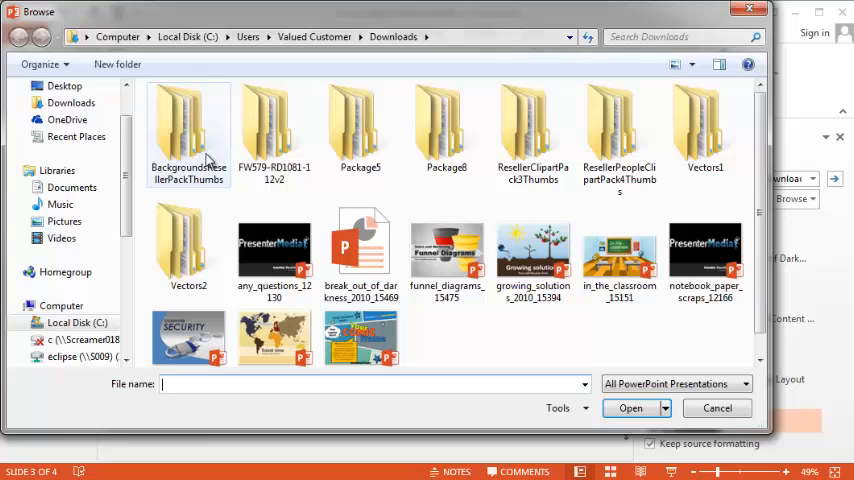
Step: Insert the Funnel Diagrams title slide from funnel_diagrams_15475 and browse for another source
left_click(674, 64)
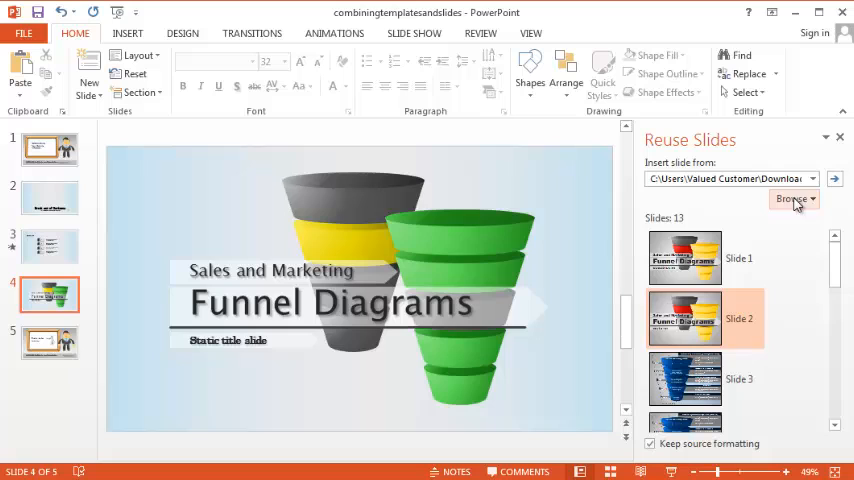
left_click(791, 199)
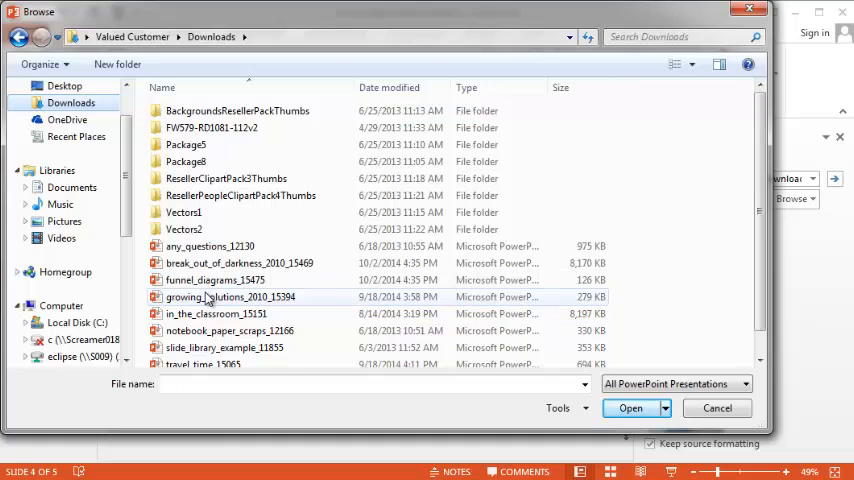
Step: Open growing_solutions_2010_15394 and insert its title slide and sun-and-tree slide
left_click(630, 408)
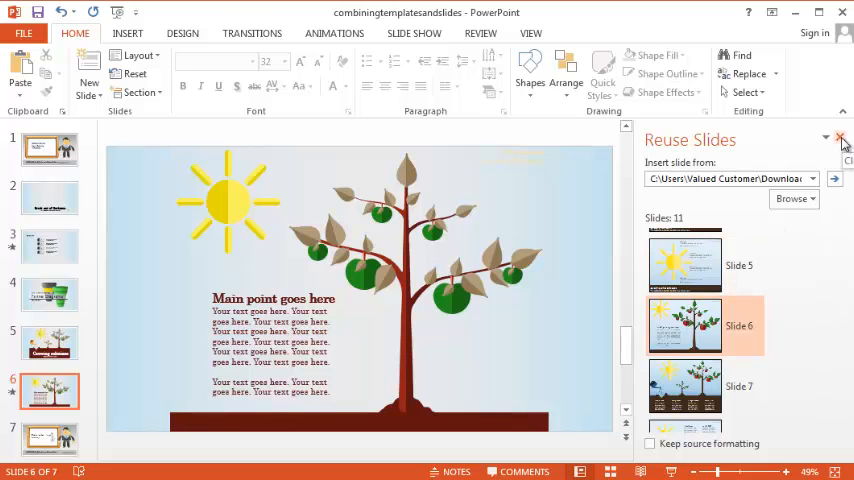
Step: Close the Reuse Slides pane, select slide 1, and show the Slide Show commands
left_click(842, 139)
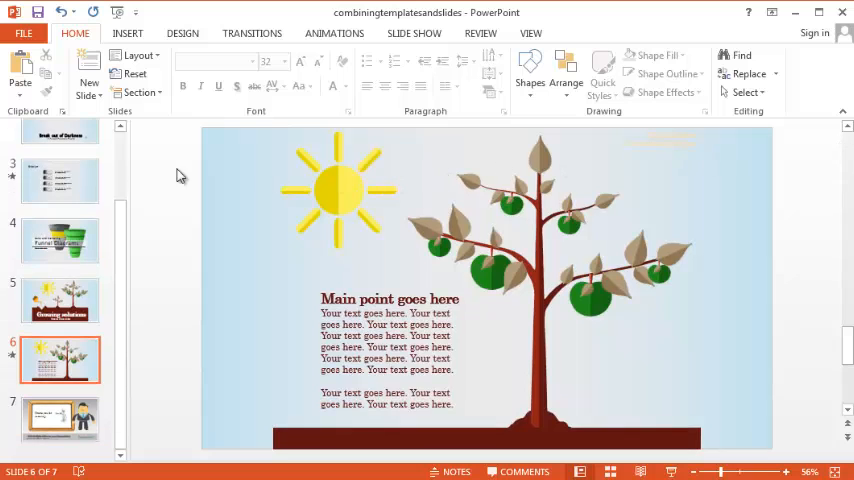
scroll("up", 3)
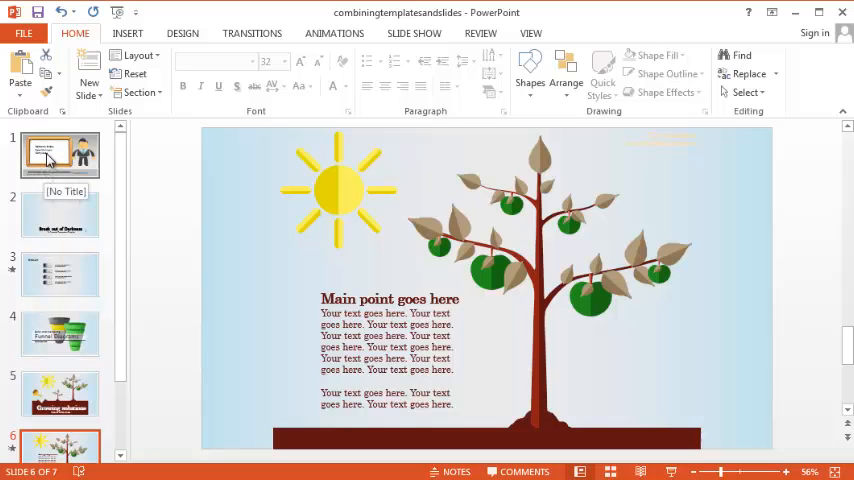
left_click(58, 154)
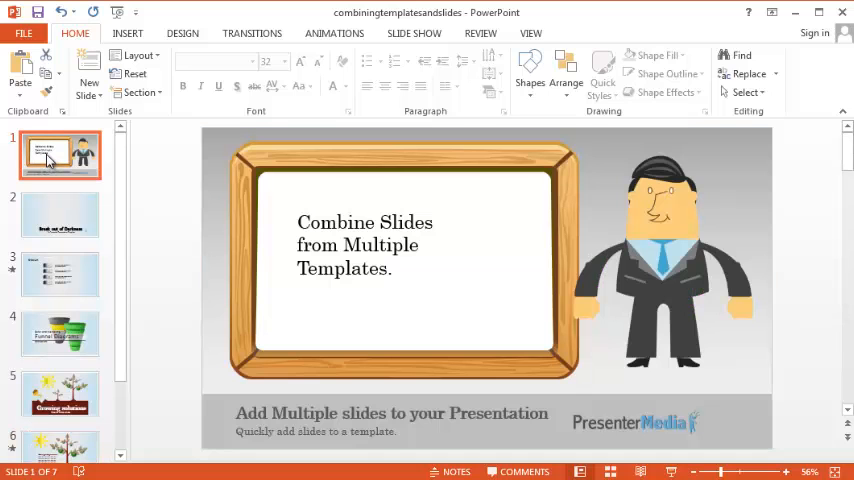
mouse_move(414, 33)
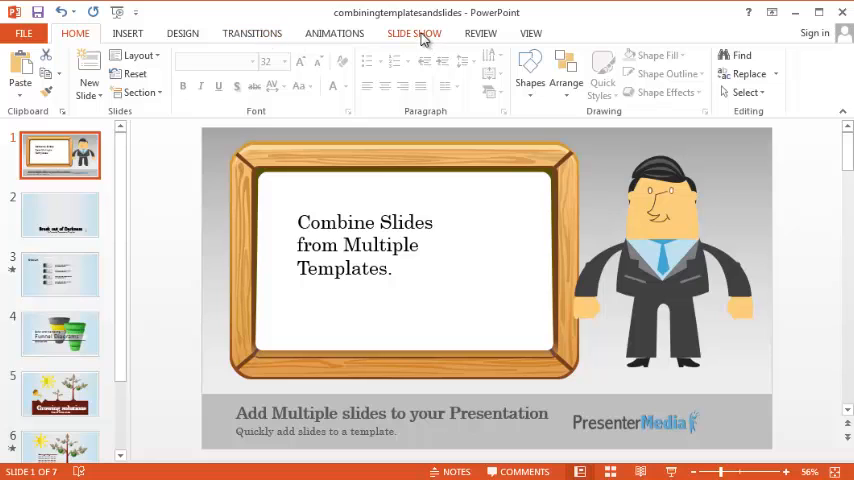
left_click(413, 33)
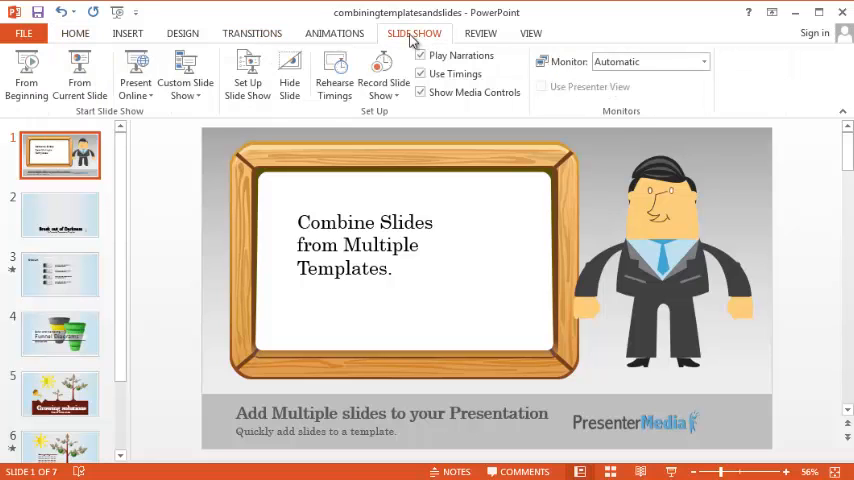
mouse_move(27, 75)
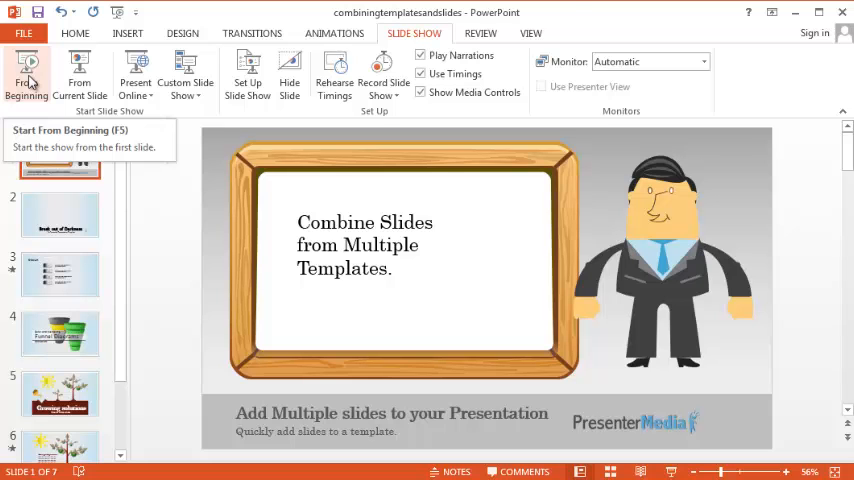
Step: Start the slide show from the beginning and advance to the Growing solutions slide
left_click(27, 75)
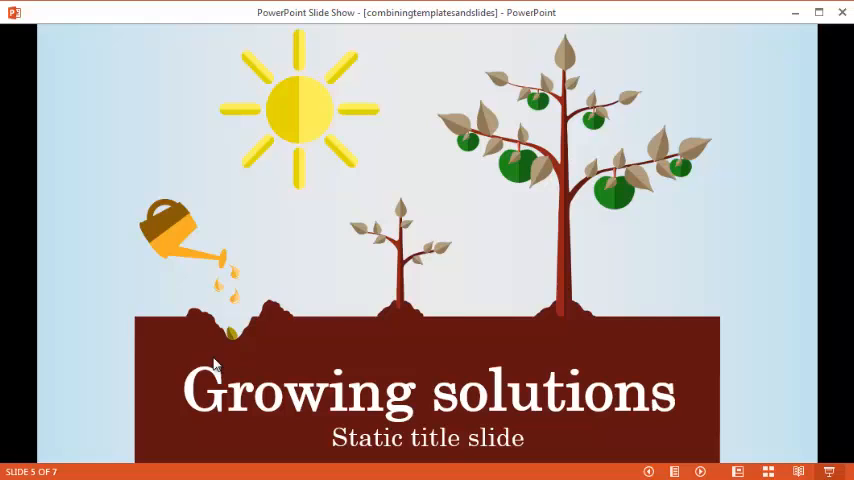
mouse_move(83, 357)
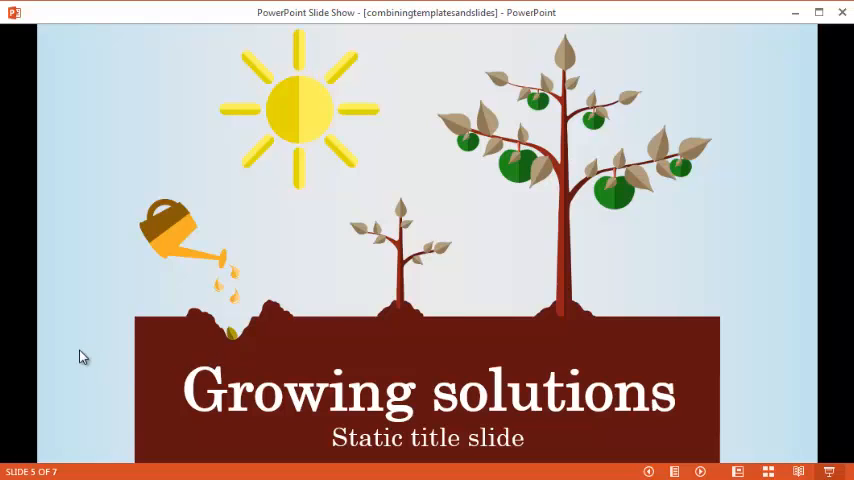